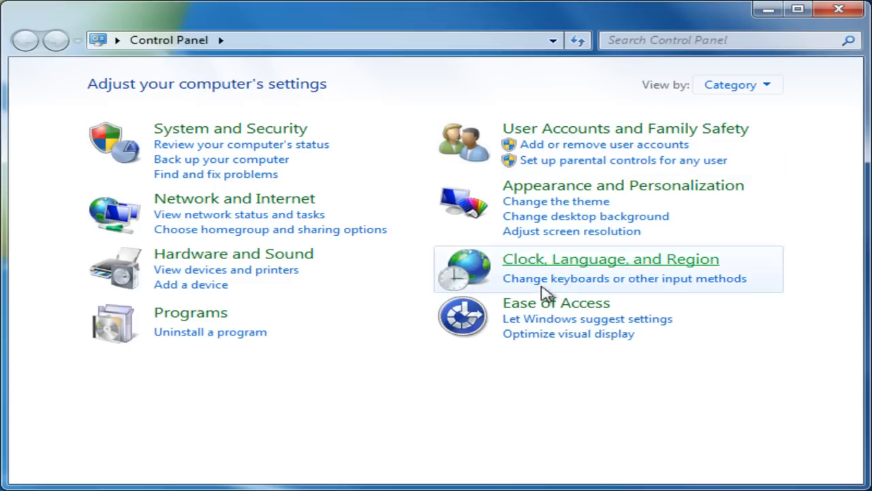
pyautogui.moveTo(389, 463)
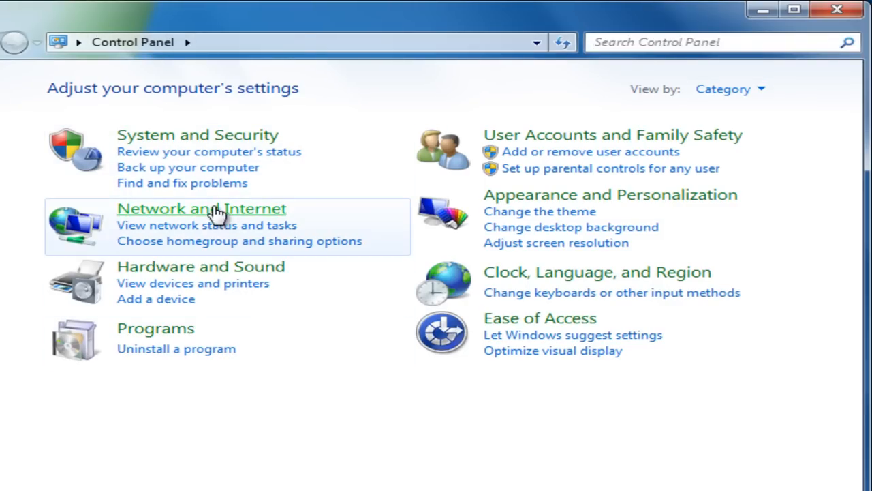
# - Reach the Network and Sharing Center through Network and Internet
pyautogui.click(202, 209)
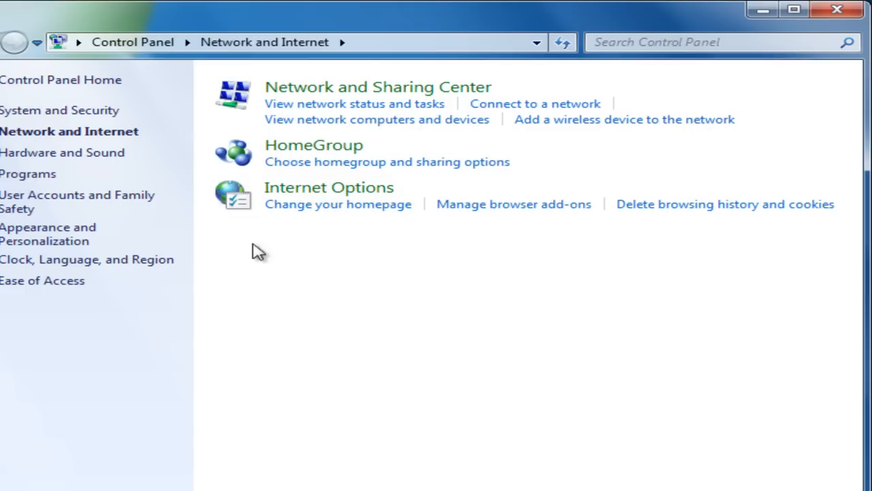
pyautogui.moveTo(293, 87)
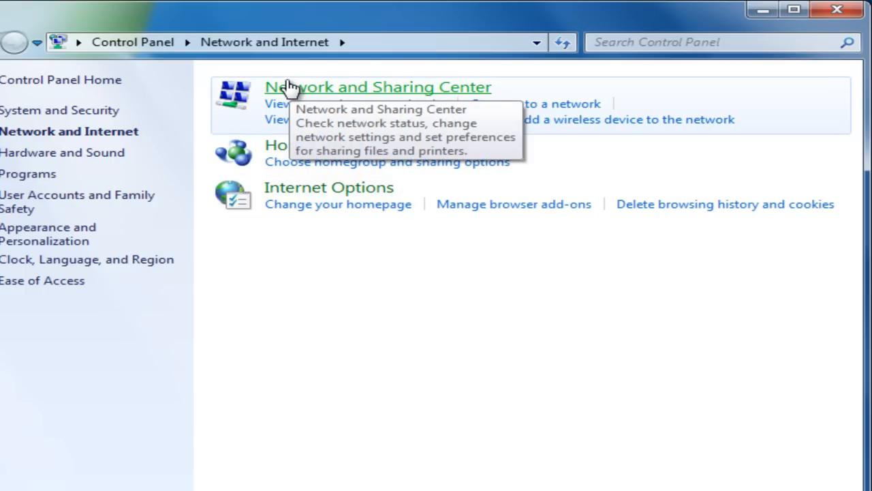
pyautogui.click(378, 87)
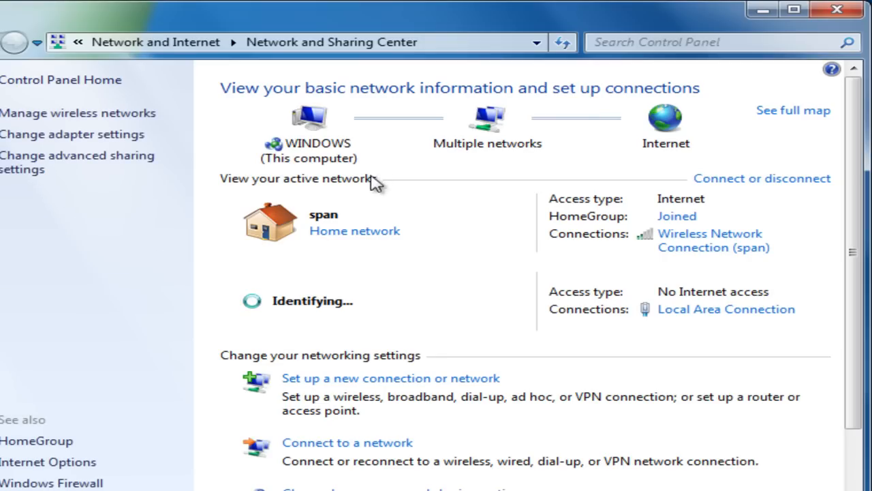
pyautogui.moveTo(494, 98)
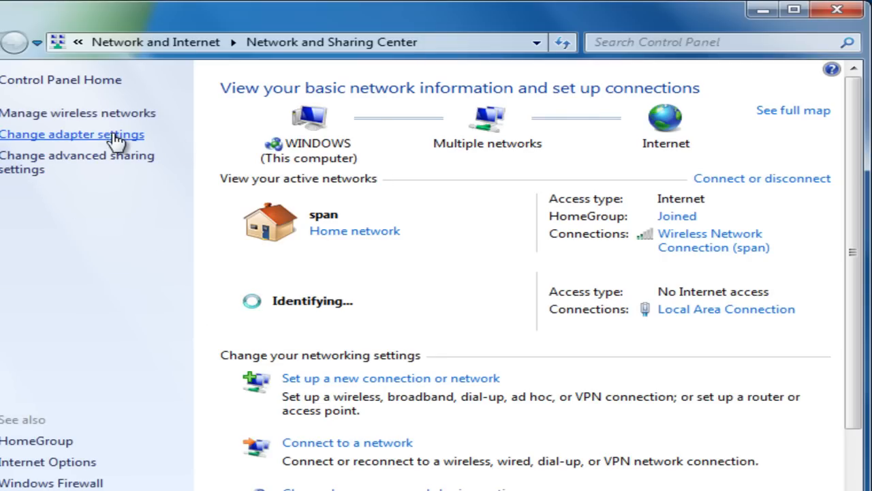
# - Show the adapter list and select the Wireless Network Connection for its actions
pyautogui.click(71, 135)
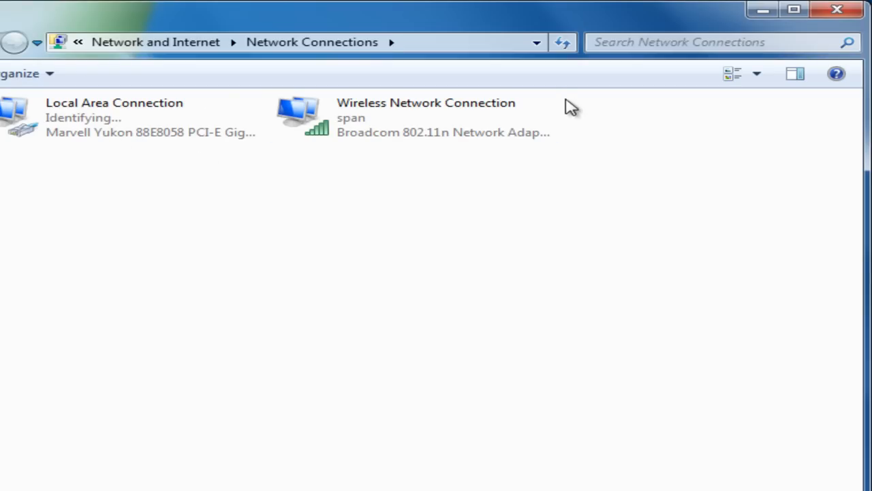
pyautogui.moveTo(478, 262)
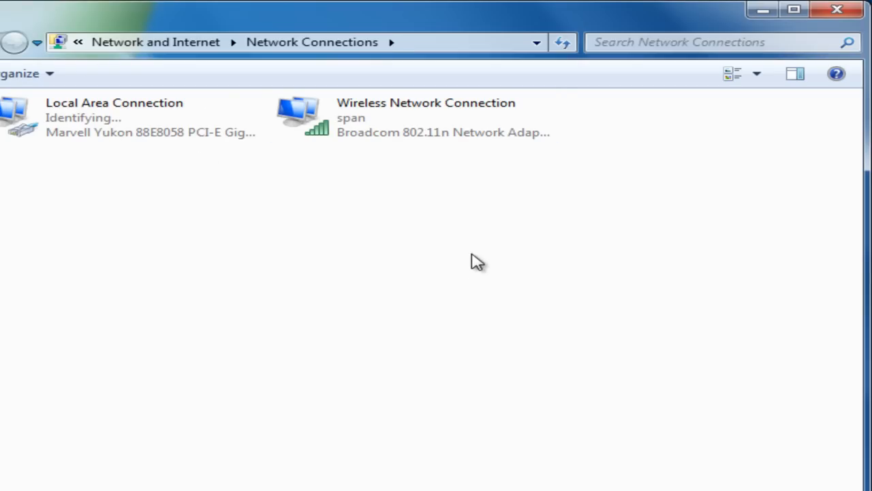
pyautogui.click(115, 118)
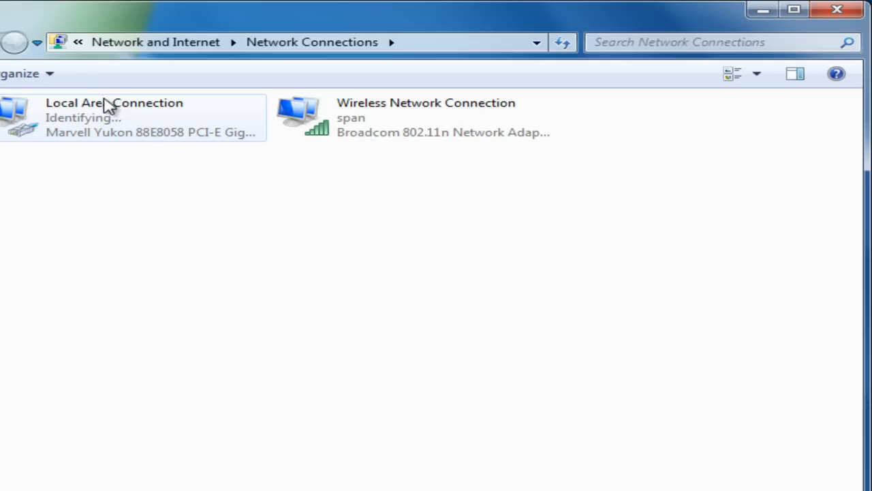
pyautogui.moveTo(103, 109)
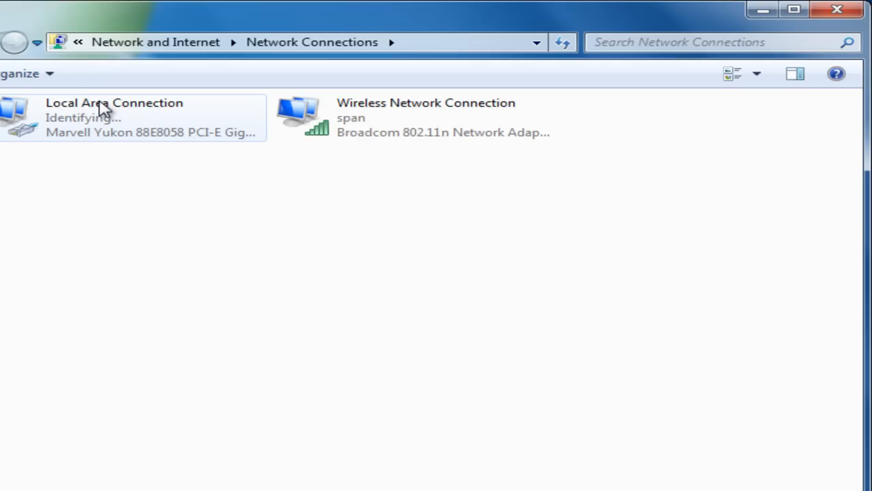
pyautogui.moveTo(103, 121)
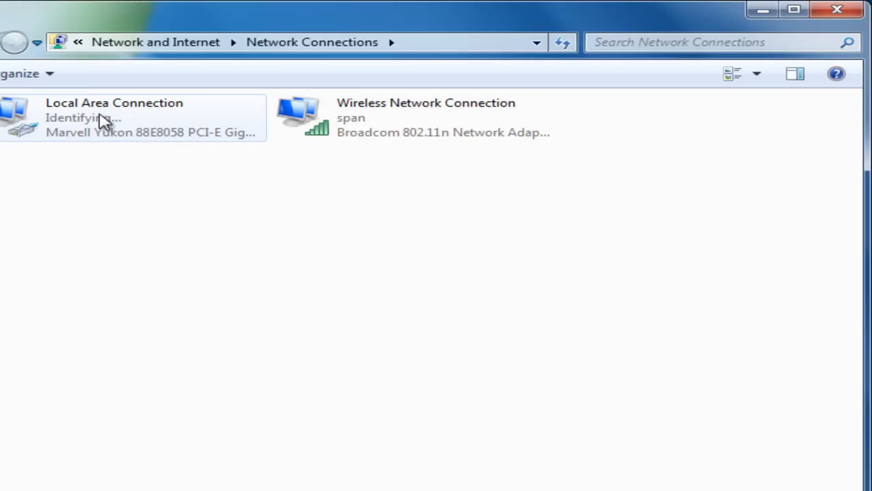
pyautogui.click(415, 117)
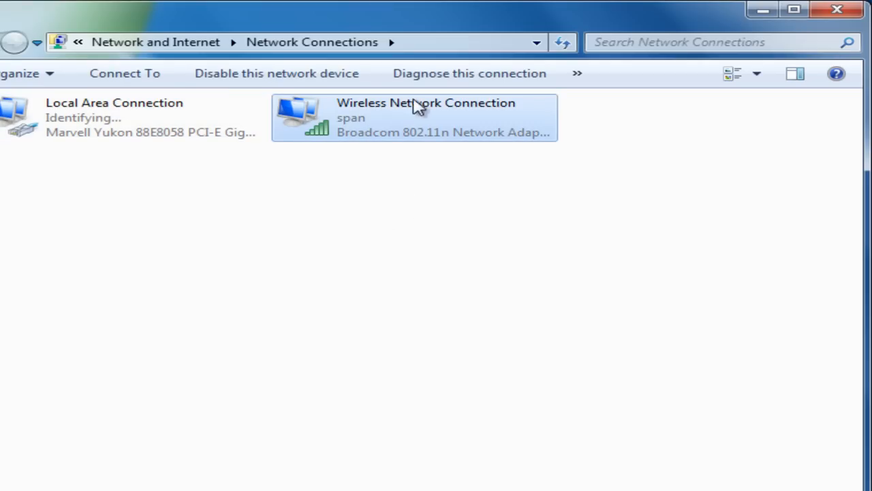
pyautogui.moveTo(388, 129)
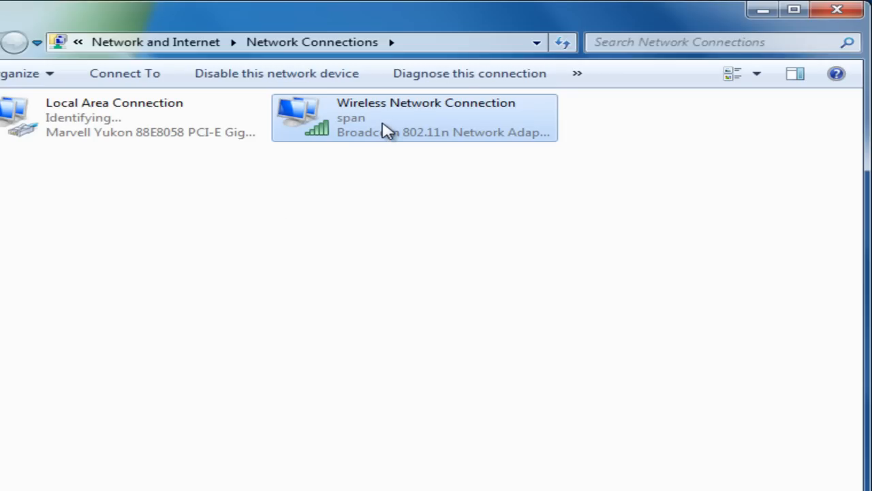
pyautogui.moveTo(387, 129)
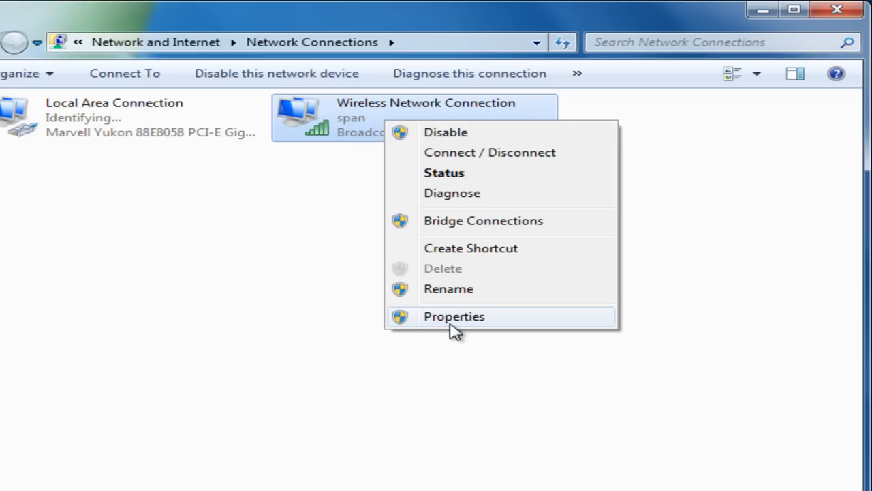
# - Bring up the wireless connection's Properties and highlight Internet Protocol Version 4 (TCP/IPv4)
pyautogui.click(454, 317)
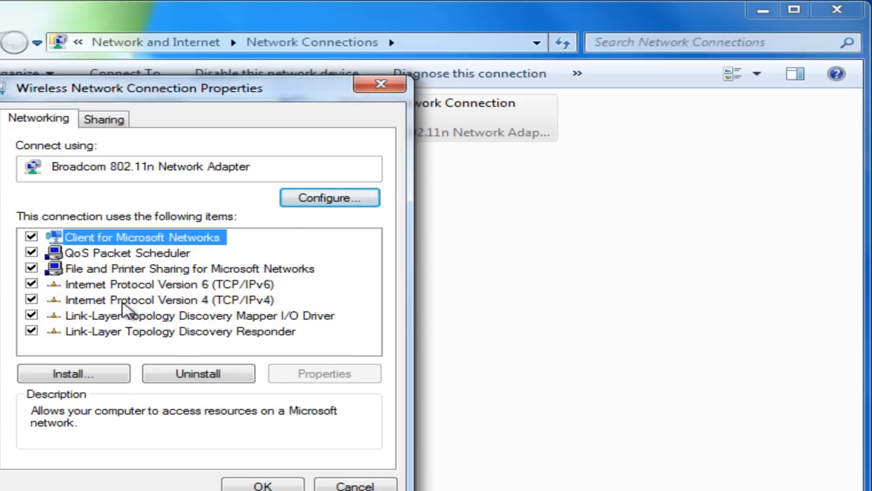
pyautogui.click(169, 300)
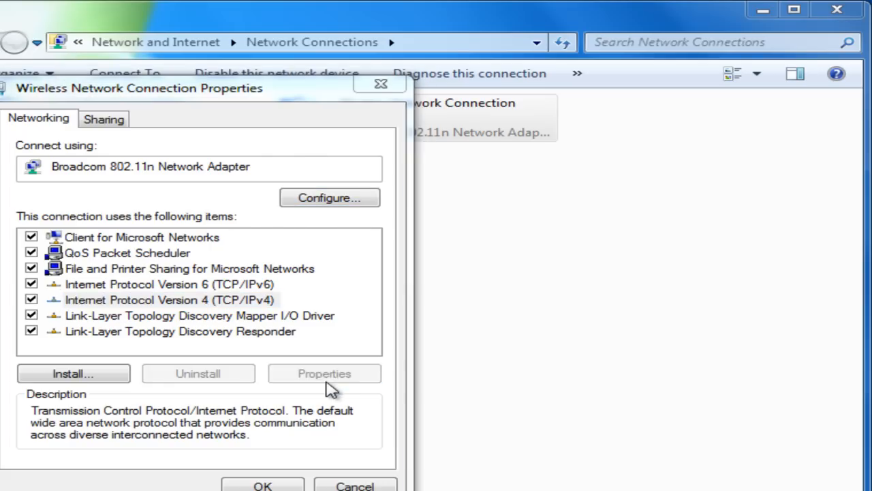
# - Enter the IPv4 Properties and choose 'Use the following DNS server addresses'
pyautogui.click(325, 373)
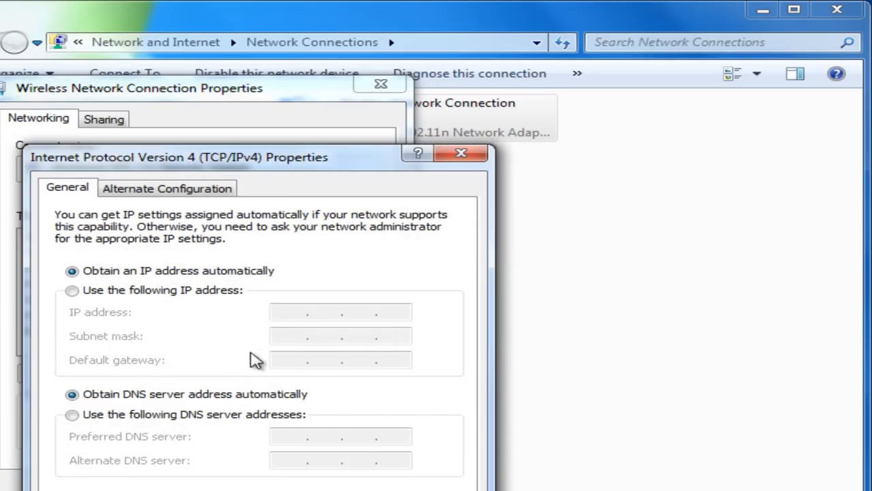
pyautogui.moveTo(172, 448)
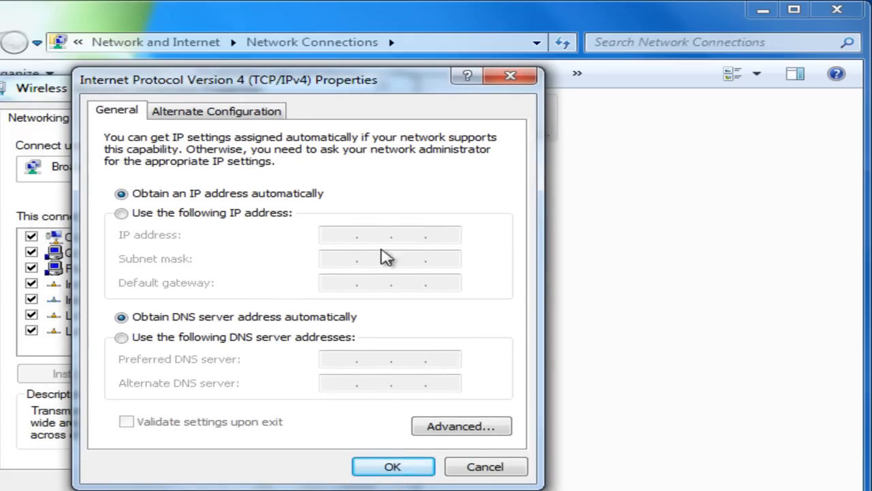
pyautogui.moveTo(308, 326)
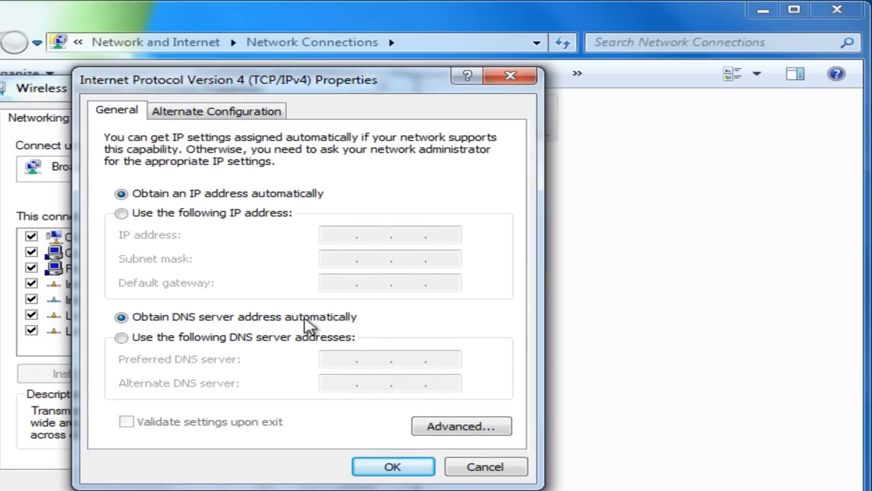
pyautogui.moveTo(112, 347)
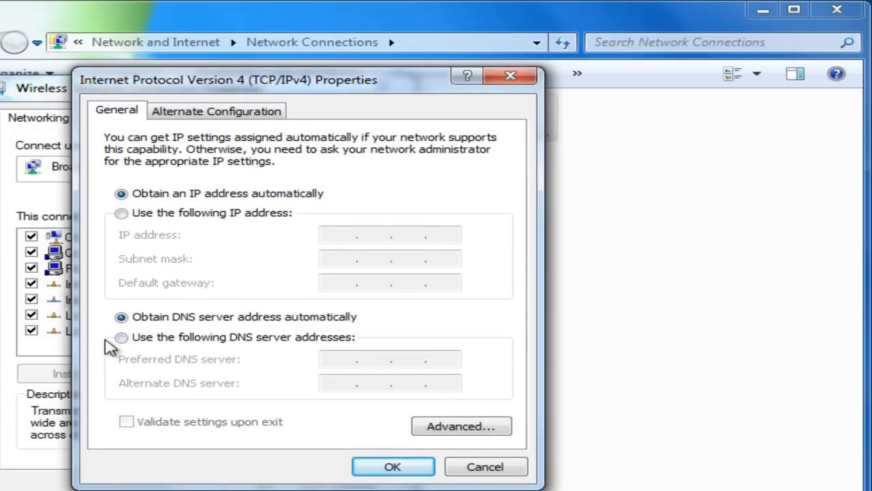
pyautogui.click(122, 337)
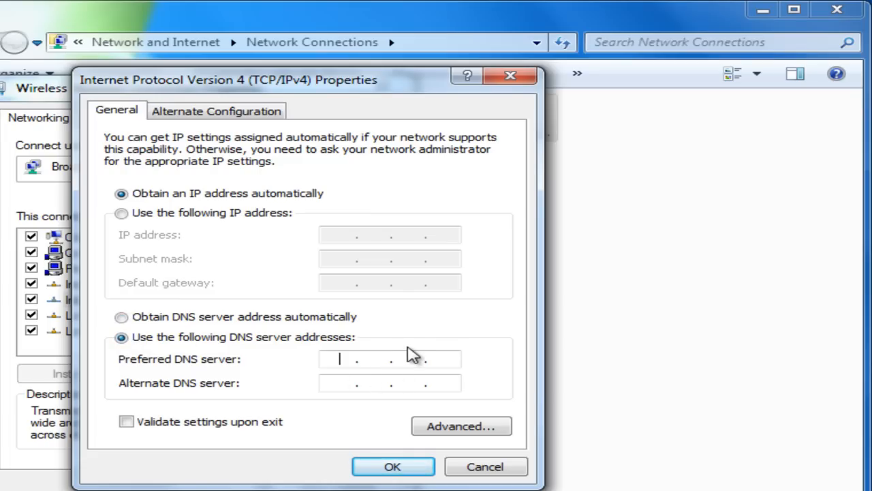
# - Enter preferred DNS 208.67.222.222 and alternate 208.67.208.208 and confirm with OK
pyautogui.write('208.67.222.222')
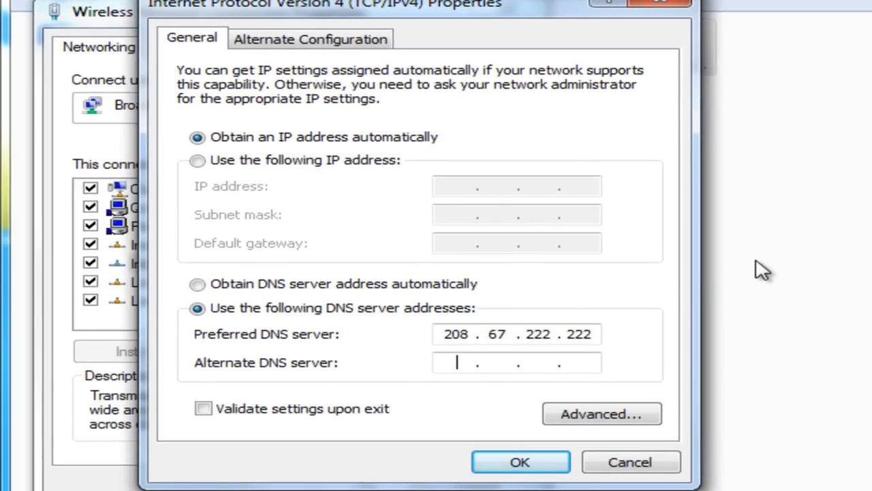
pyautogui.write('208 . . .')
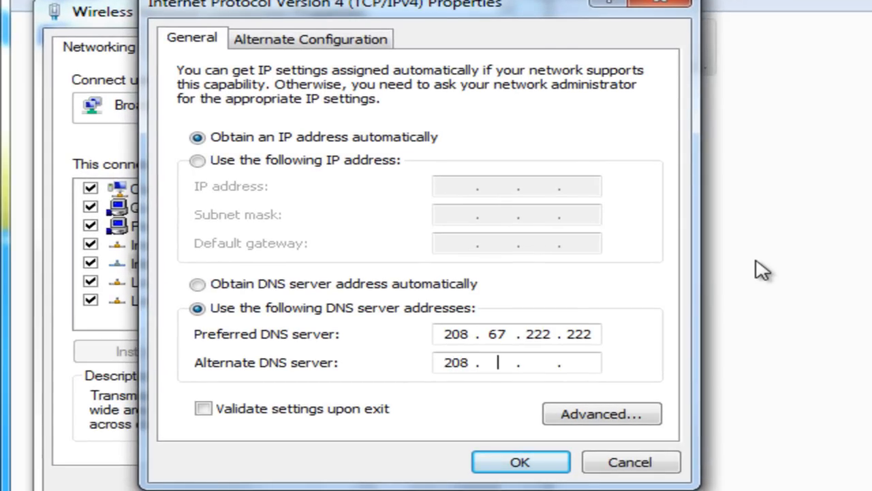
pyautogui.write('67')
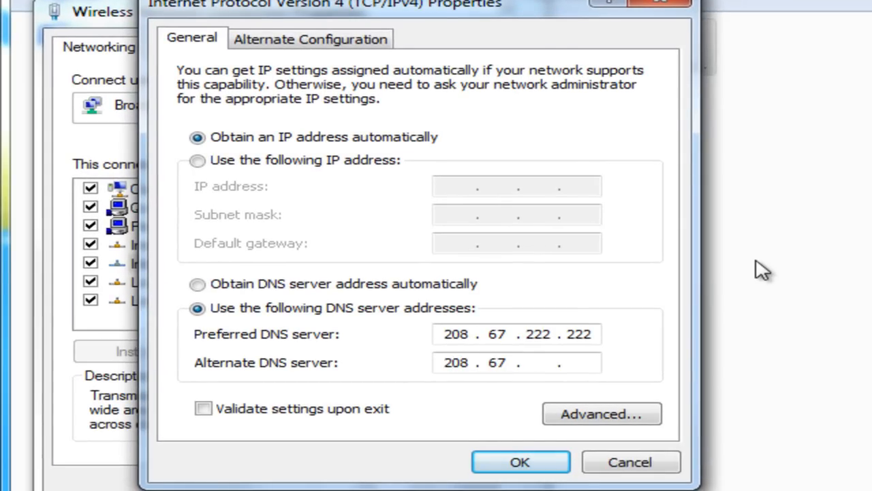
pyautogui.write('20')
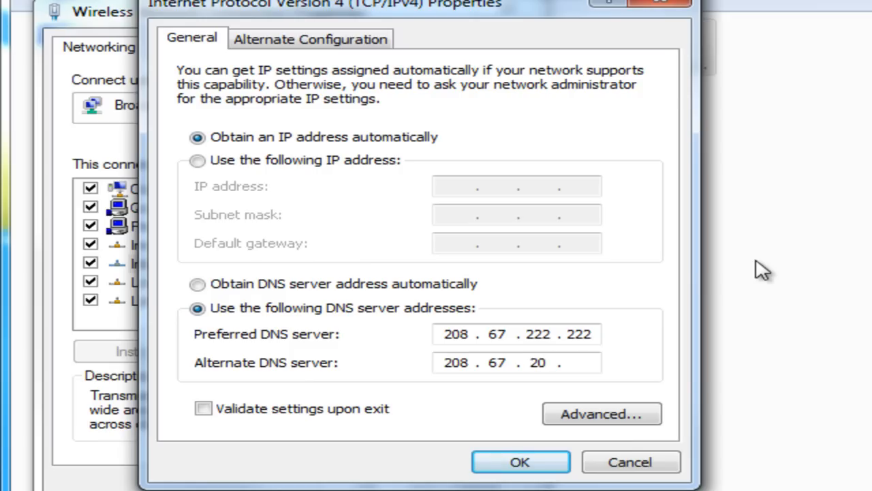
pyautogui.write('208.20')
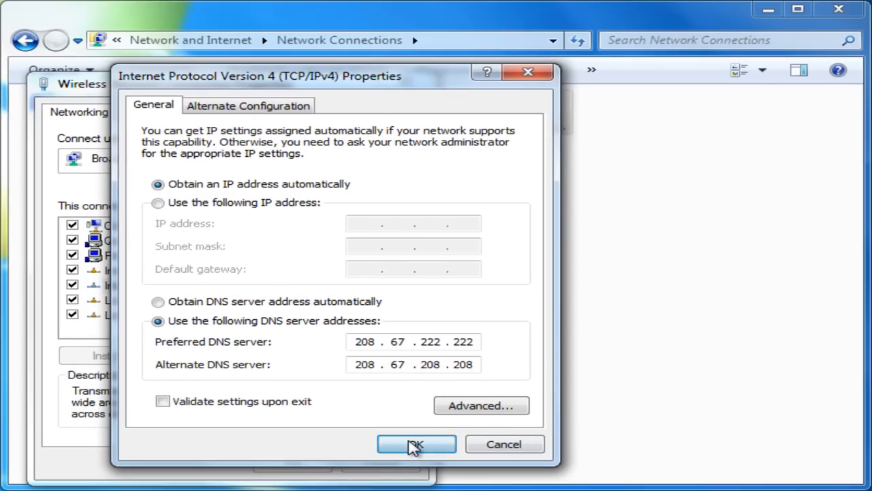
pyautogui.click(417, 445)
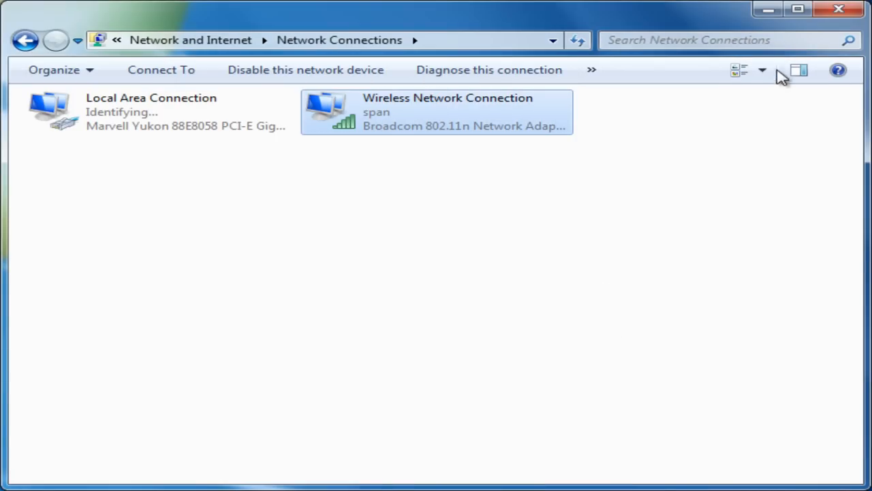
pyautogui.moveTo(761, 111)
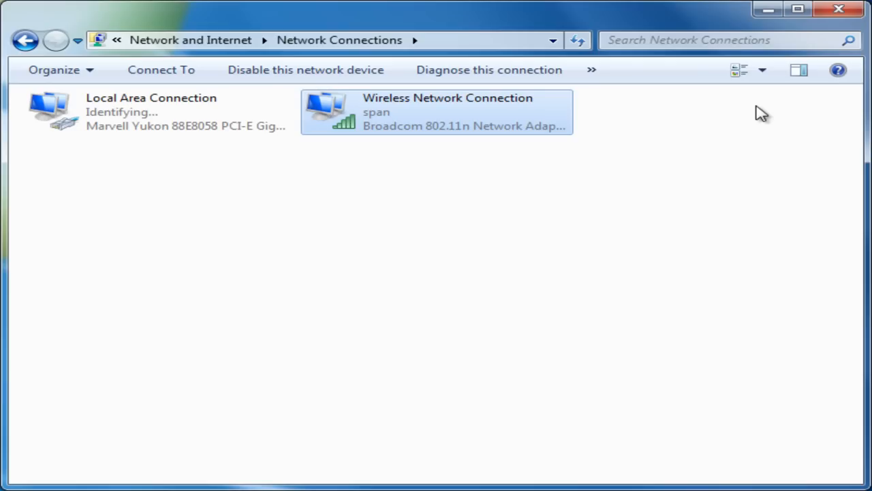